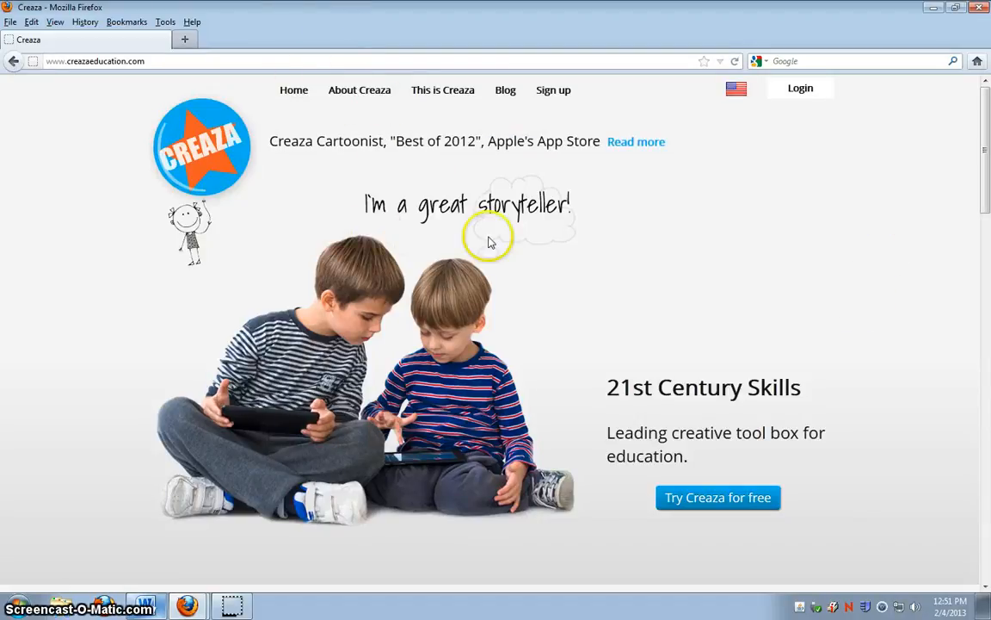
mouse_move(359, 89)
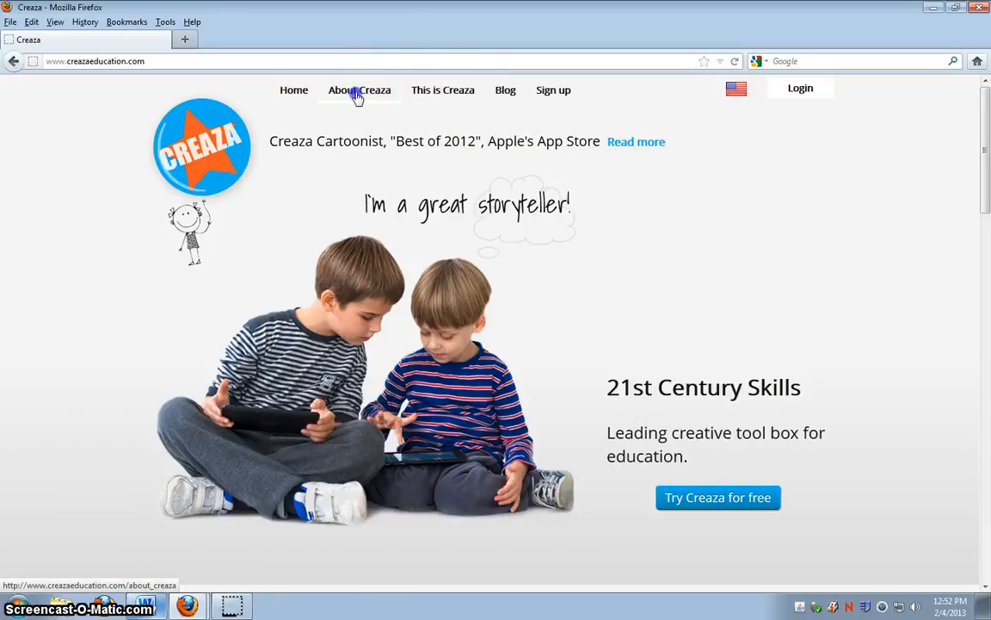
View the About Creaza page and look further down its content.
click(358, 89)
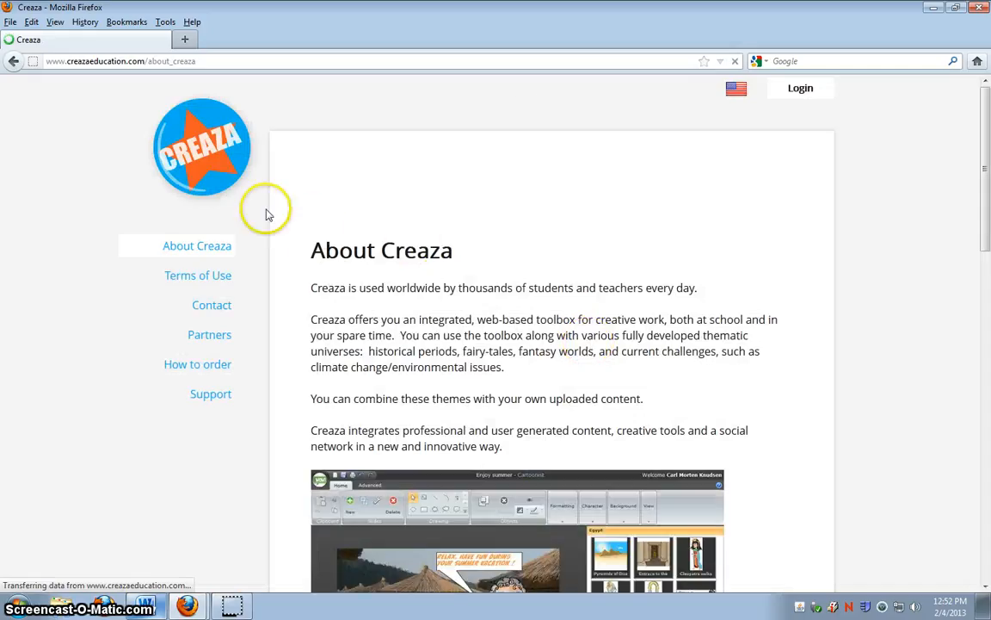
scroll(down, 3)
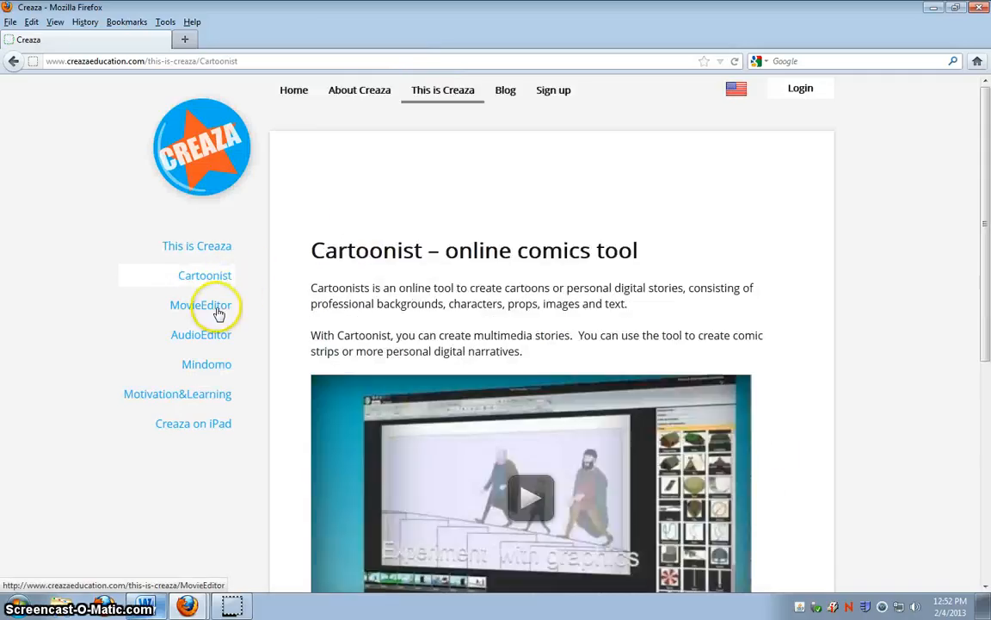
Visit the MovieEditor page, then the AudioEditor page from the This is Creaza sidebar.
click(200, 304)
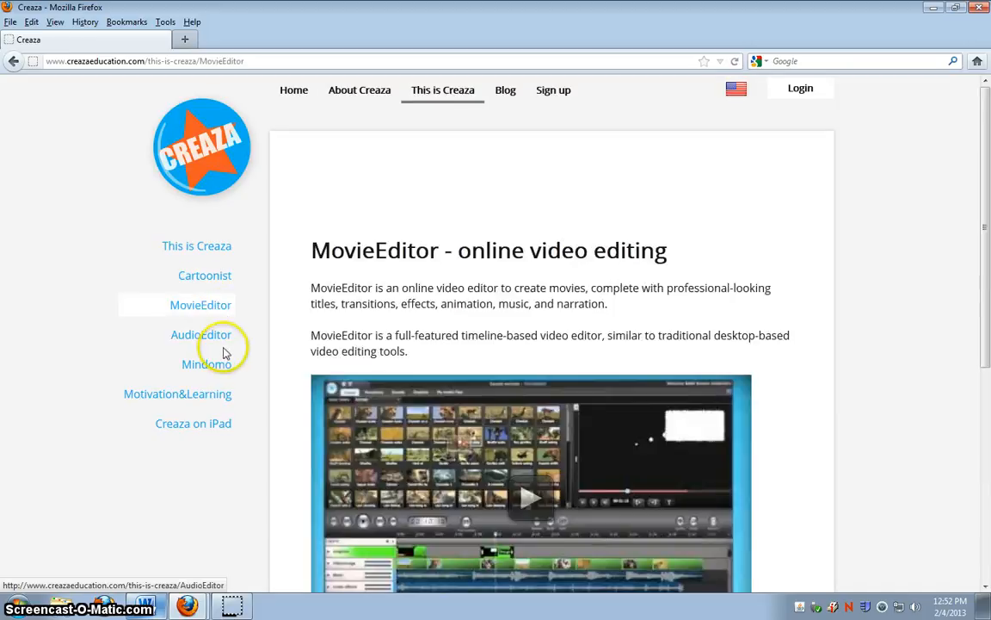
click(200, 334)
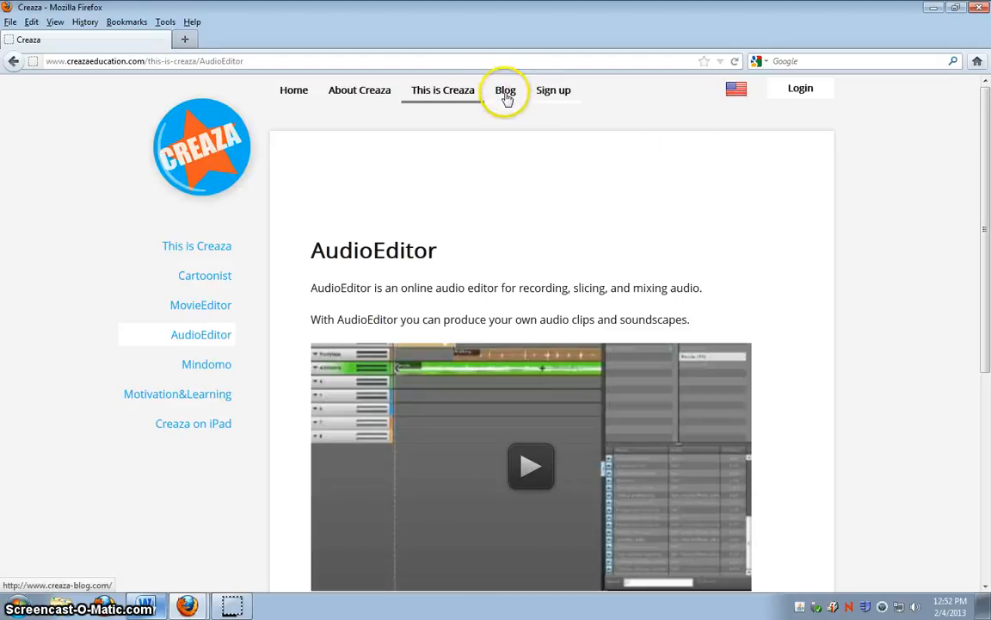
Reach the empty Register user form with name, username, password and e-mail fields.
click(555, 90)
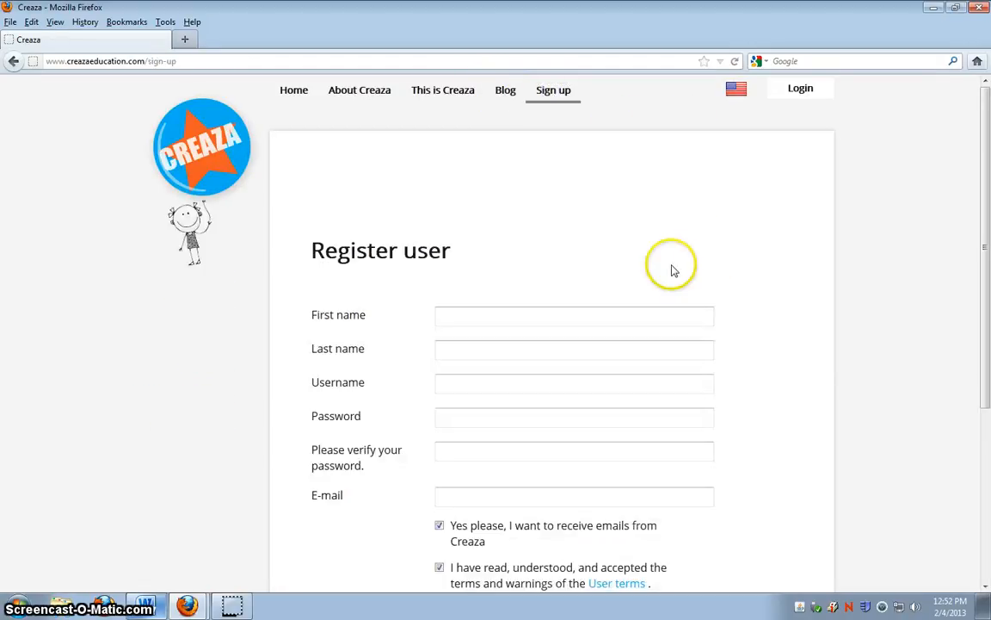
scroll(down, 3)
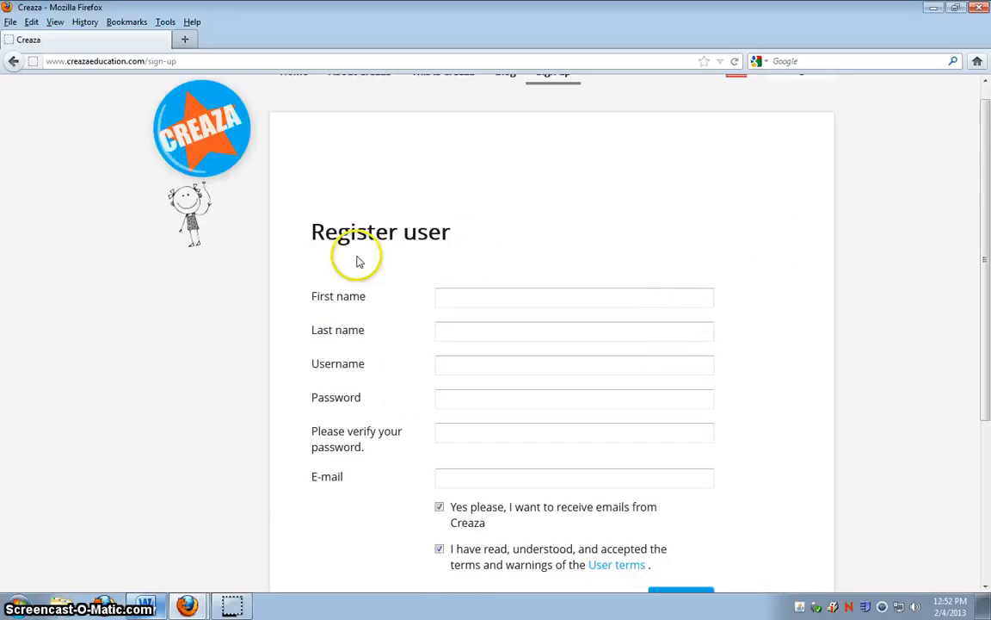
mouse_move(892, 448)
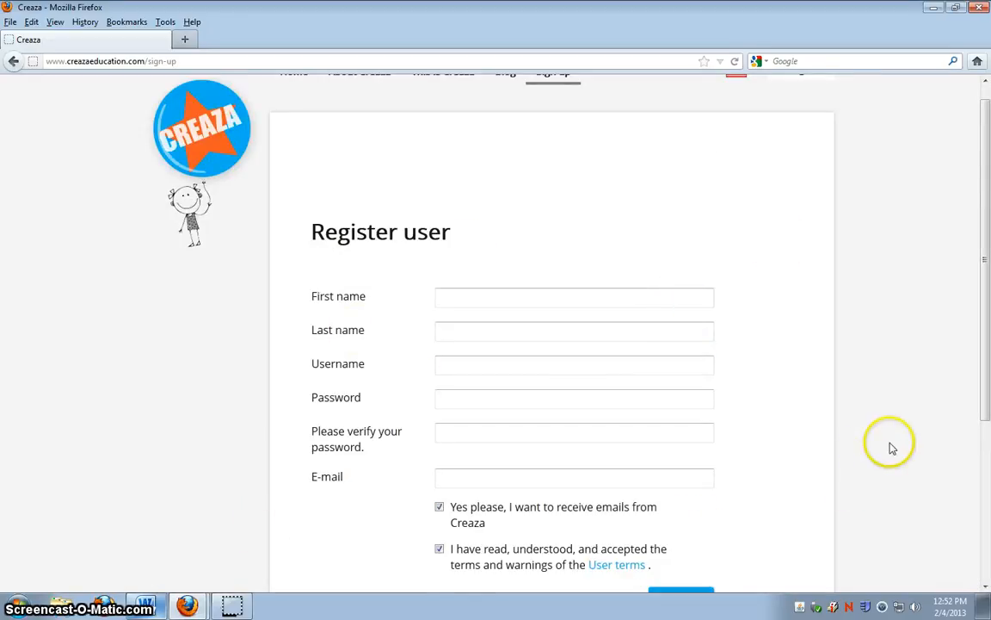
mouse_move(611, 520)
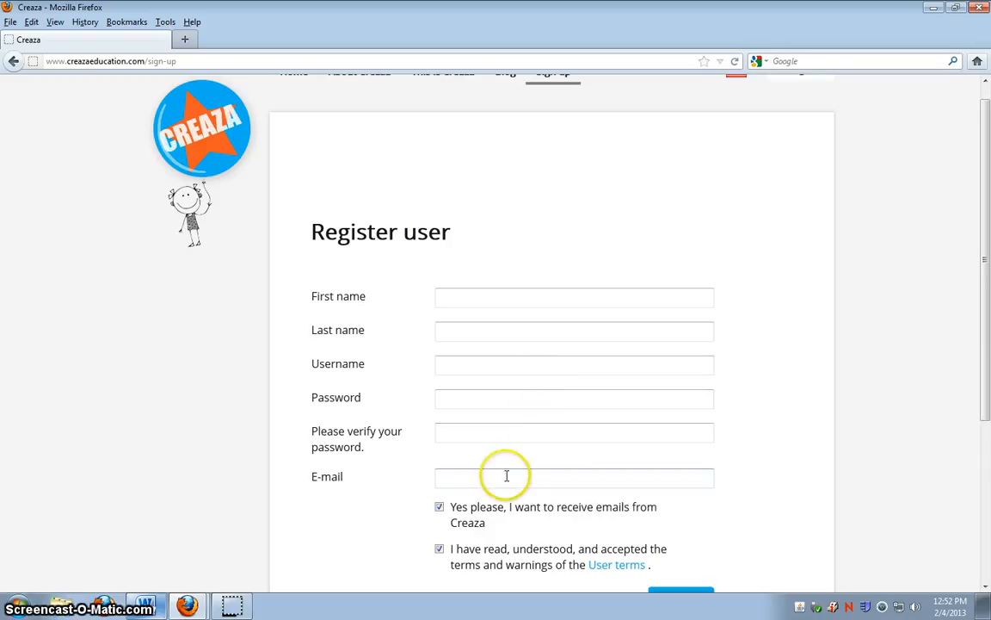
mouse_move(478, 331)
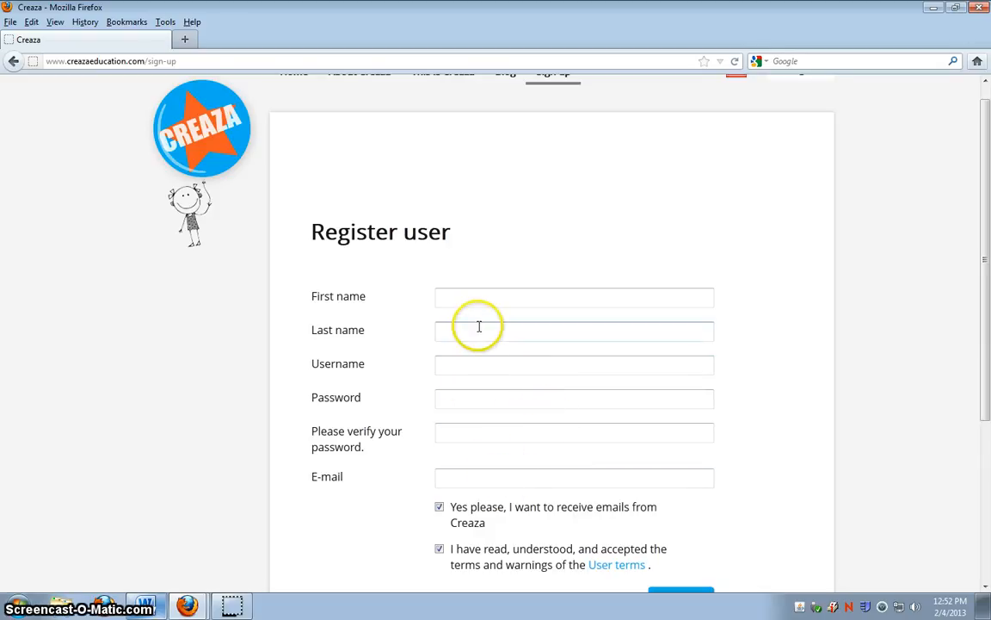